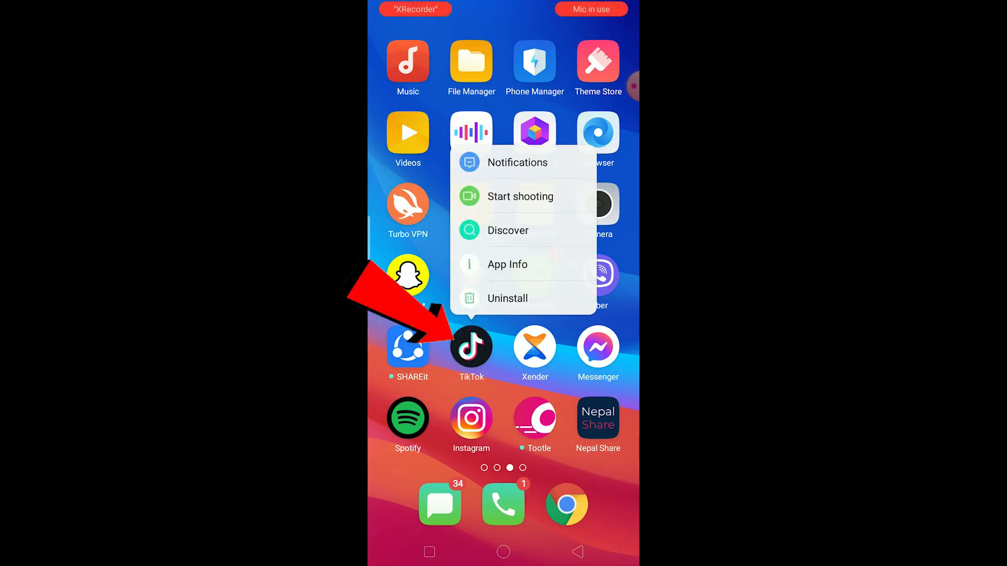
Clear TikTok's 119 MB cache from its Storage Usage page in app info.
left_click(507, 264)
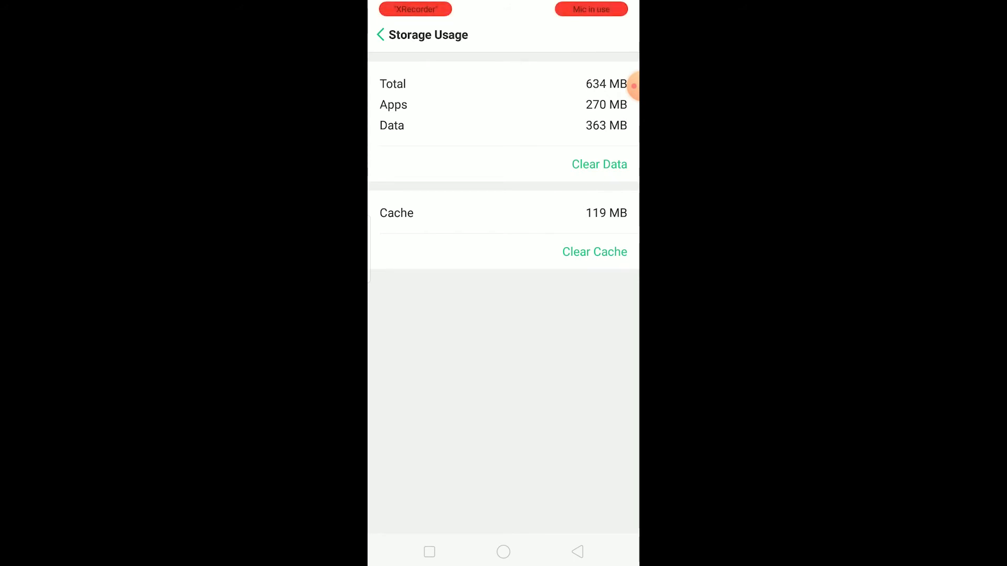
left_click(502, 552)
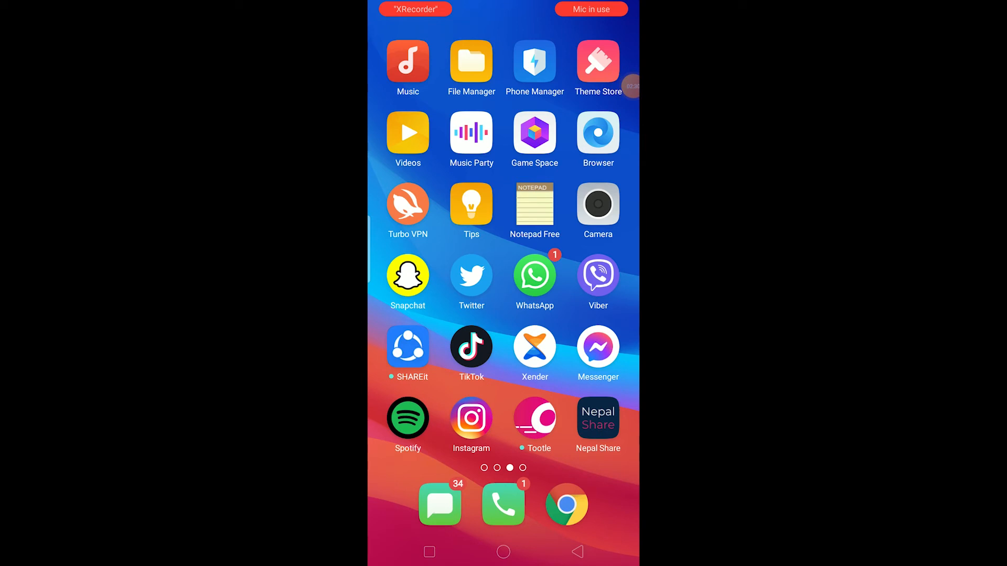
left_click(565, 505)
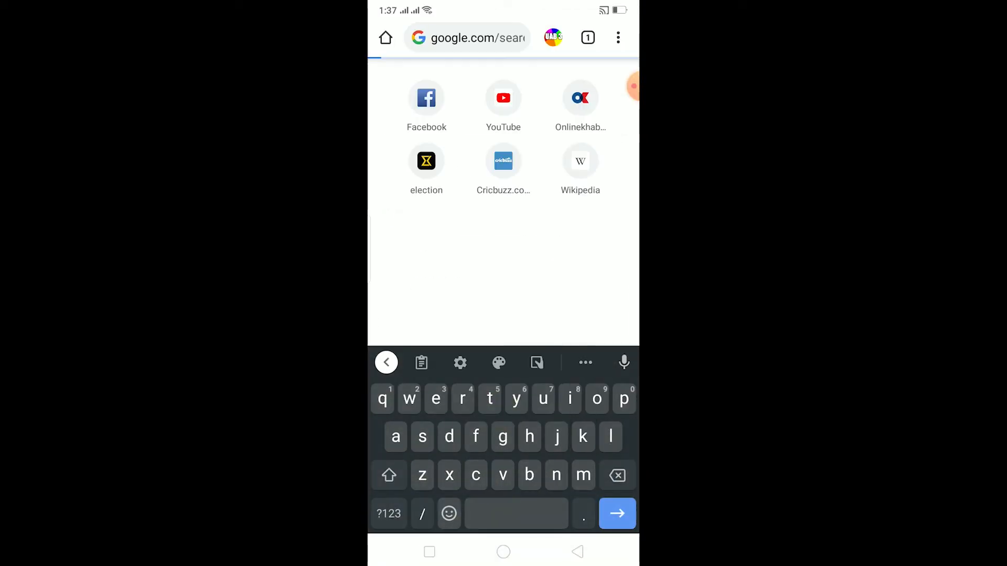
left_click(616, 513)
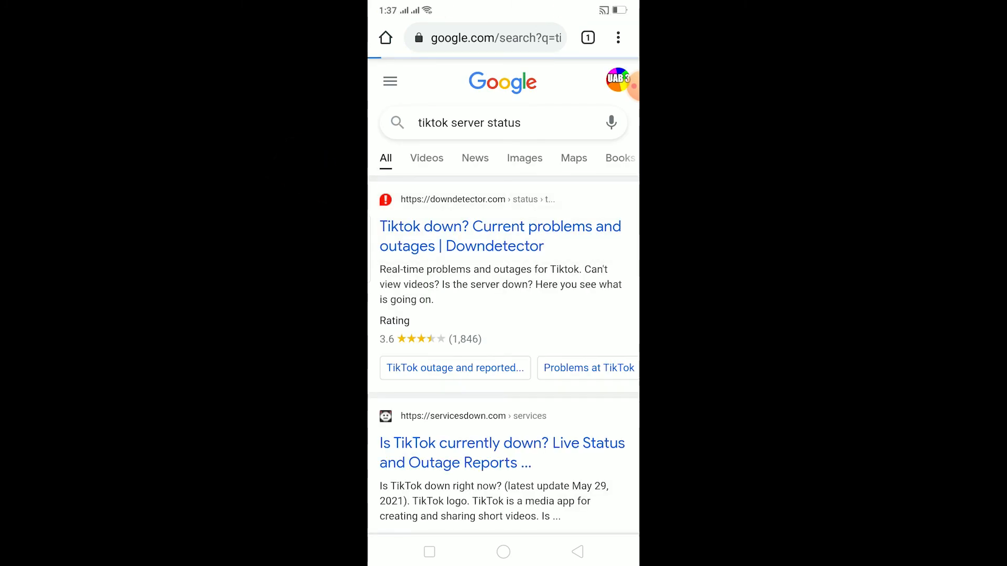
left_click(499, 236)
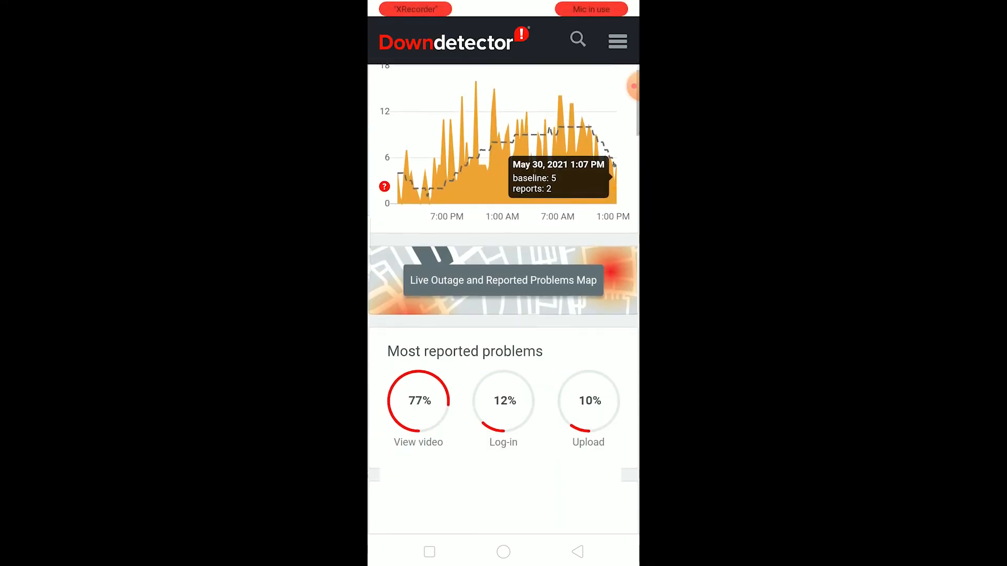
scroll("down", 3)
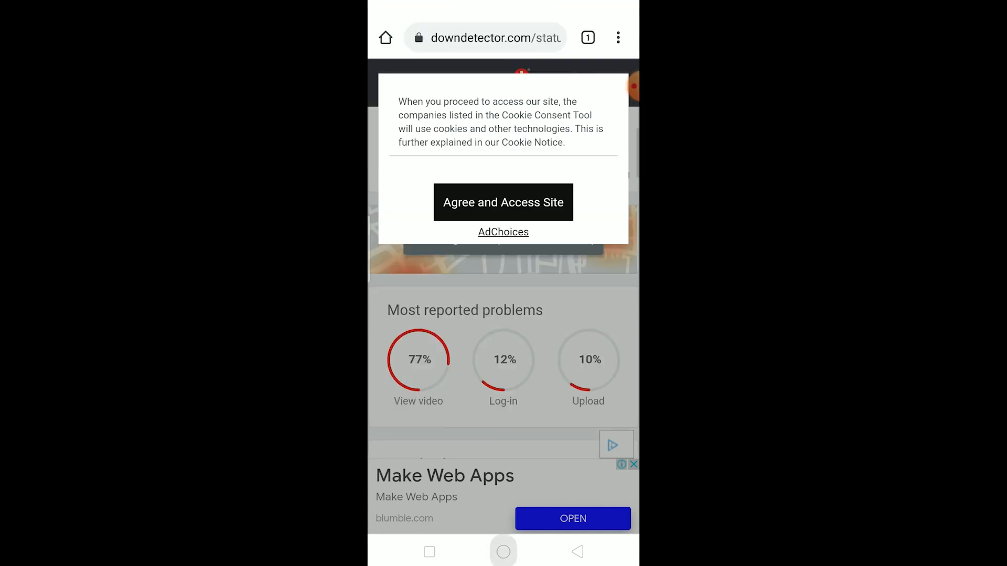
left_click(503, 552)
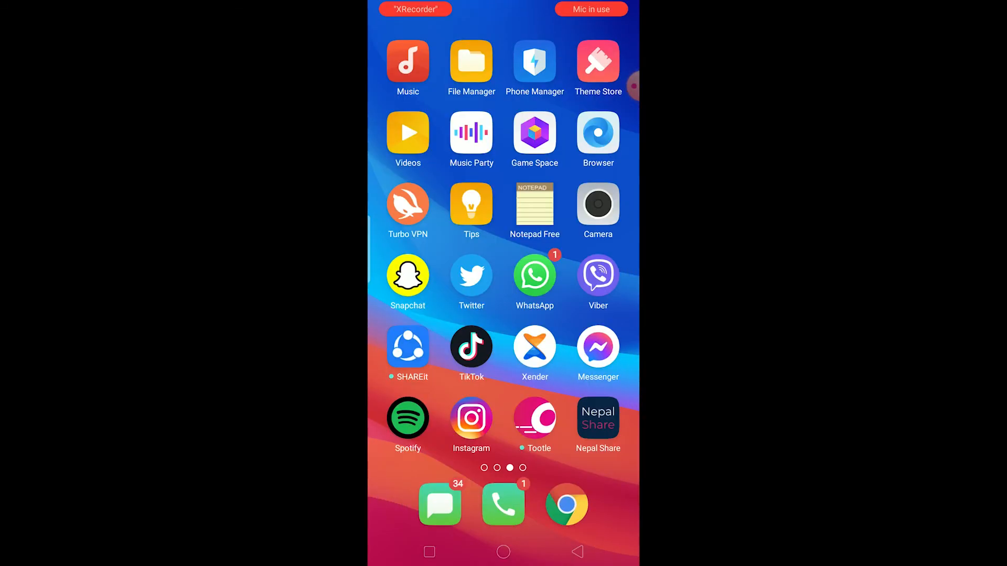